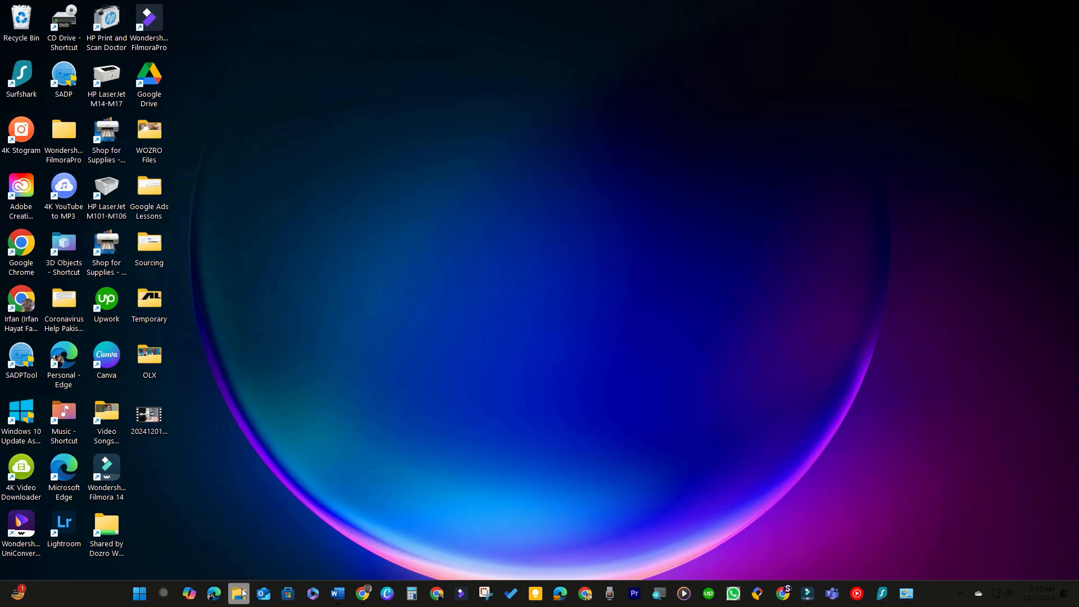
- Launch a maximized File Explorer on Home and open Folder Options from the See more menu
click(239, 592)
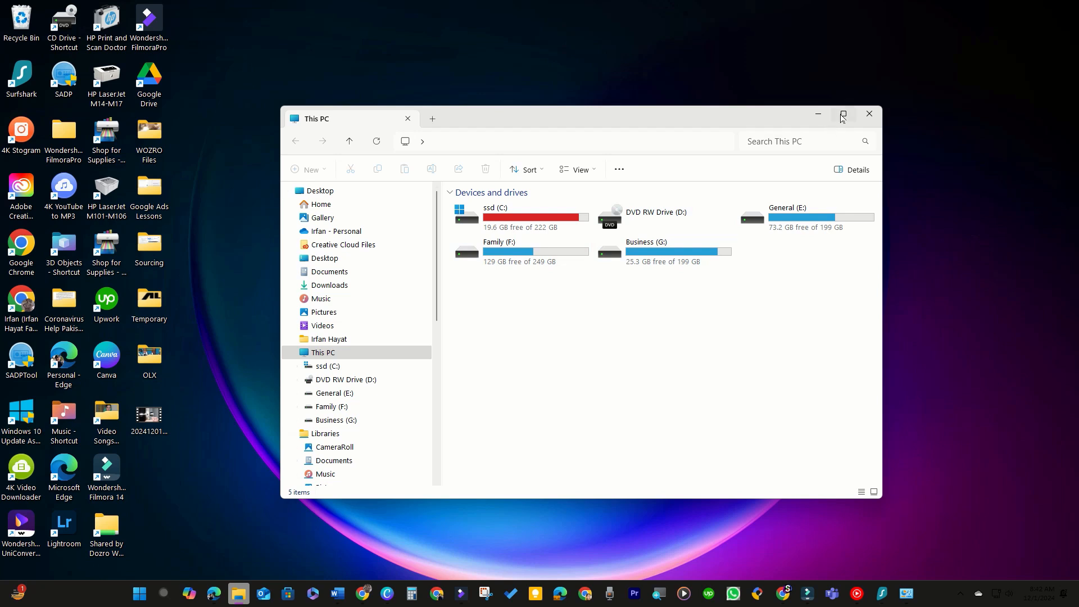
click(842, 114)
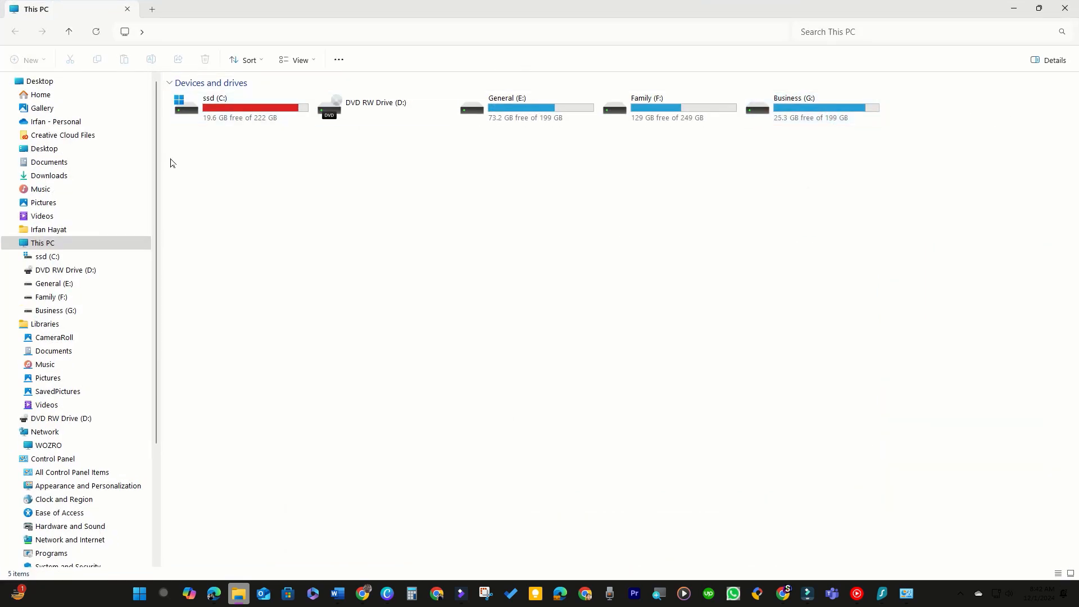
click(41, 94)
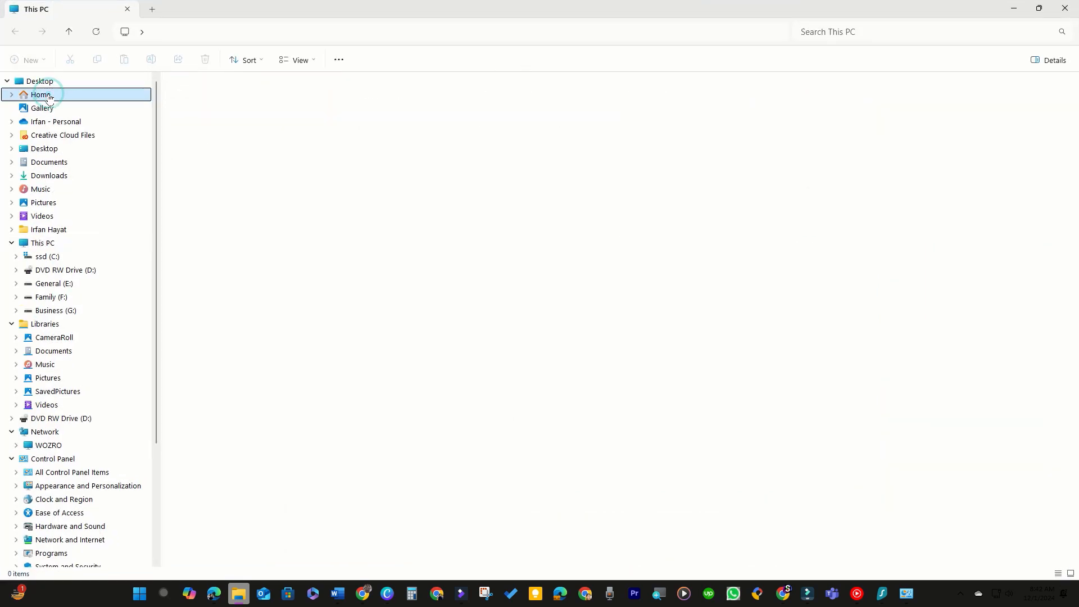
click(41, 94)
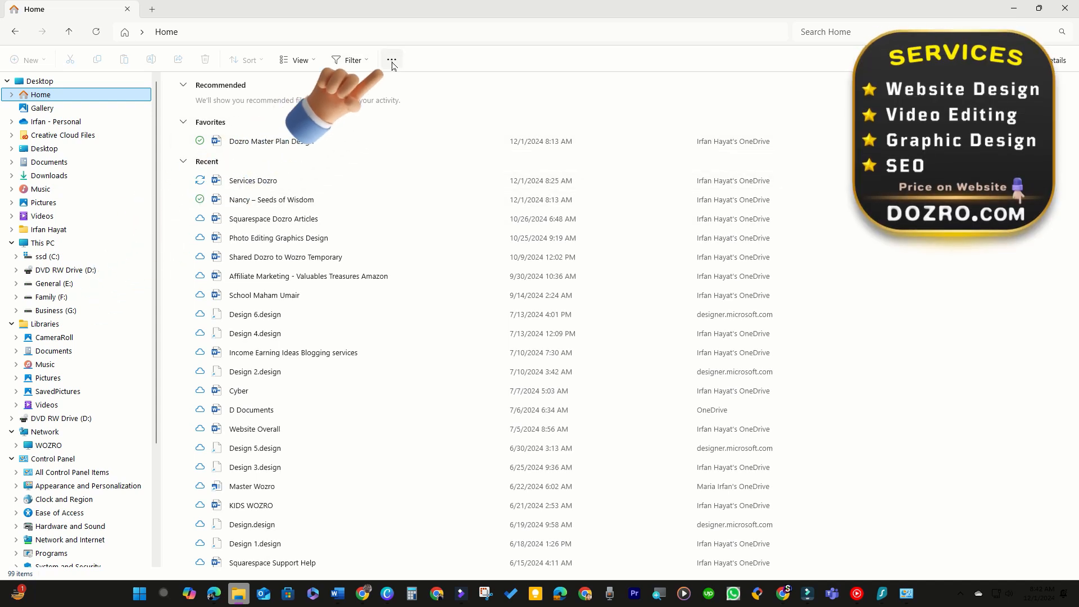
click(392, 60)
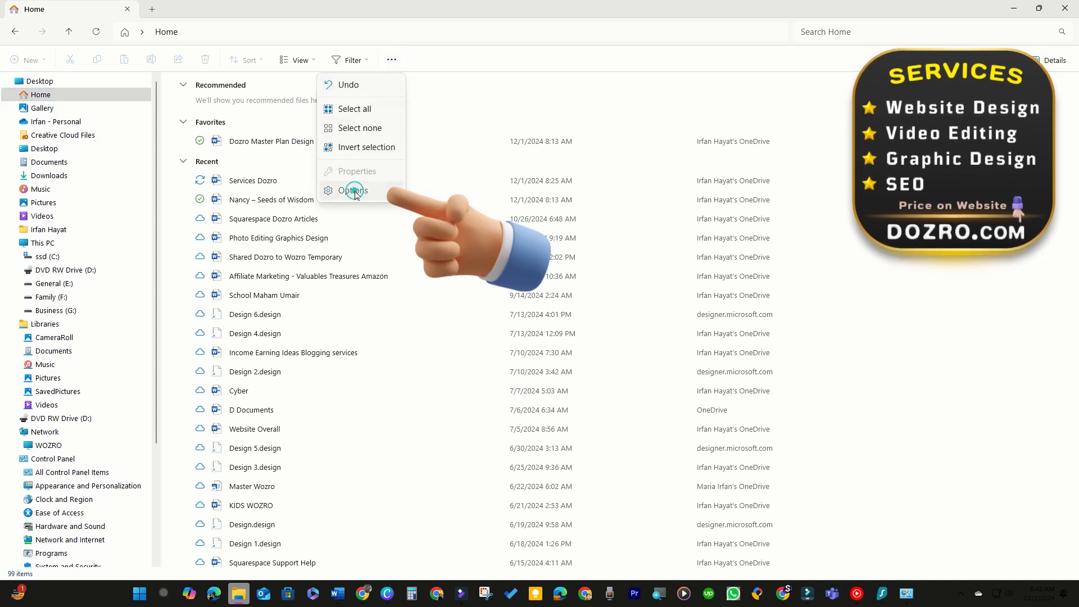
click(354, 191)
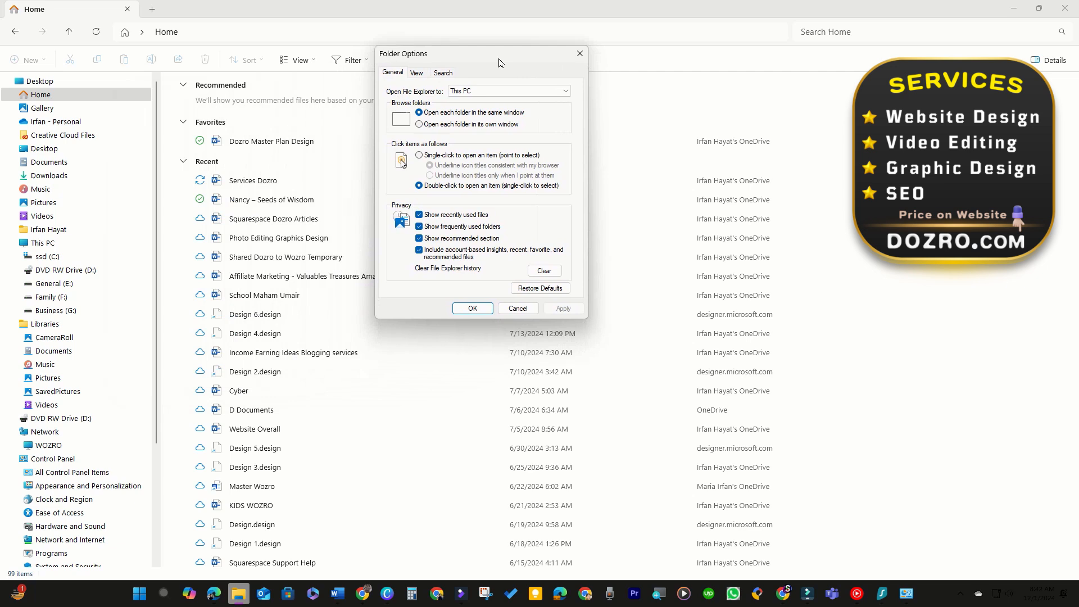
- Set 'Open File Explorer to' Home, uncheck 'Show recommended section', then Apply and OK
click(608, 71)
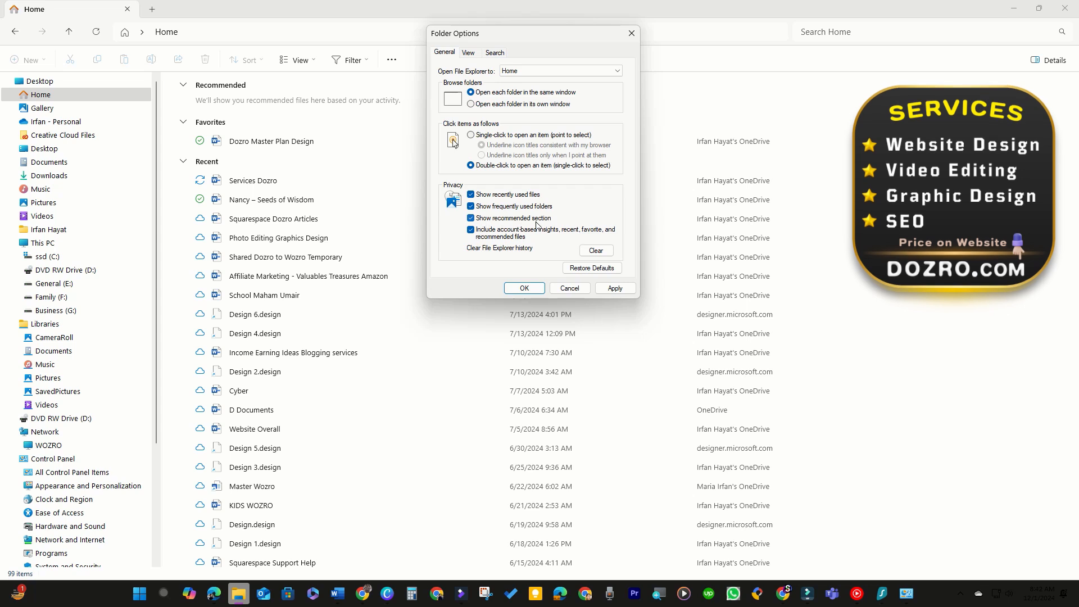
click(469, 218)
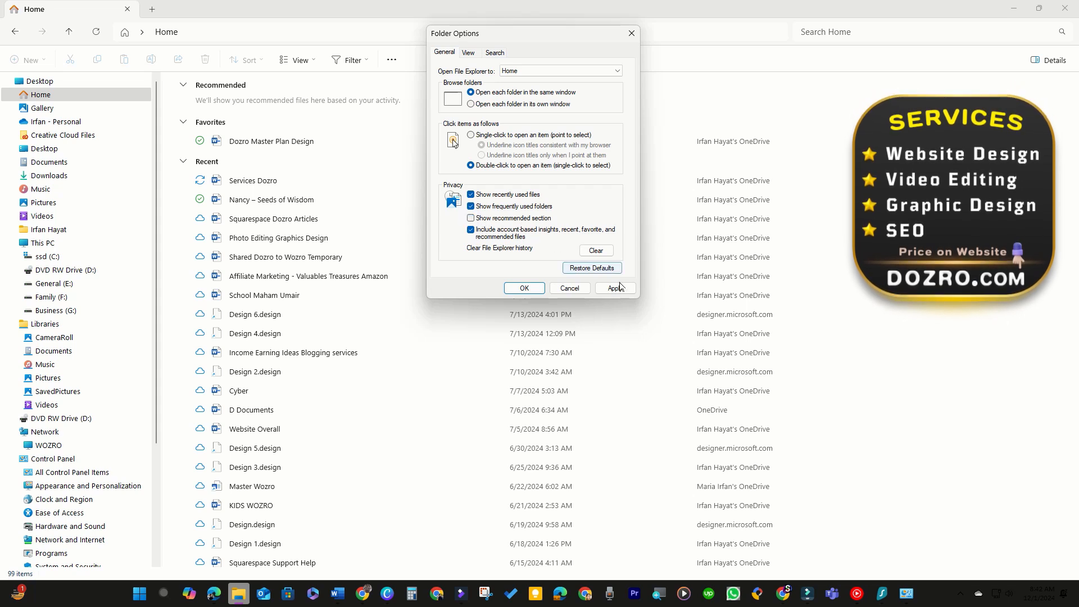
click(524, 288)
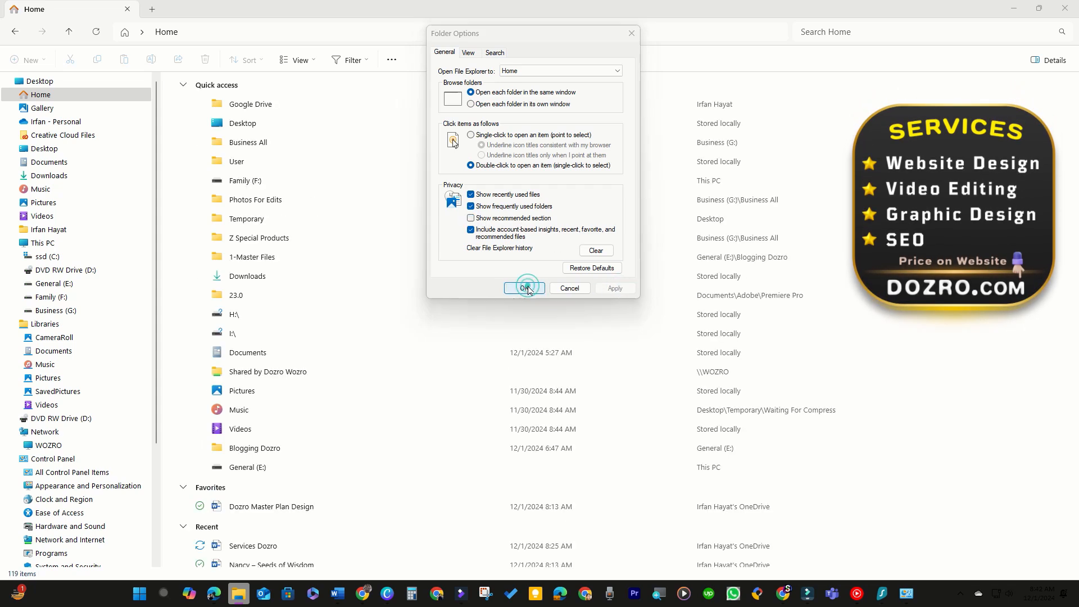
click(524, 288)
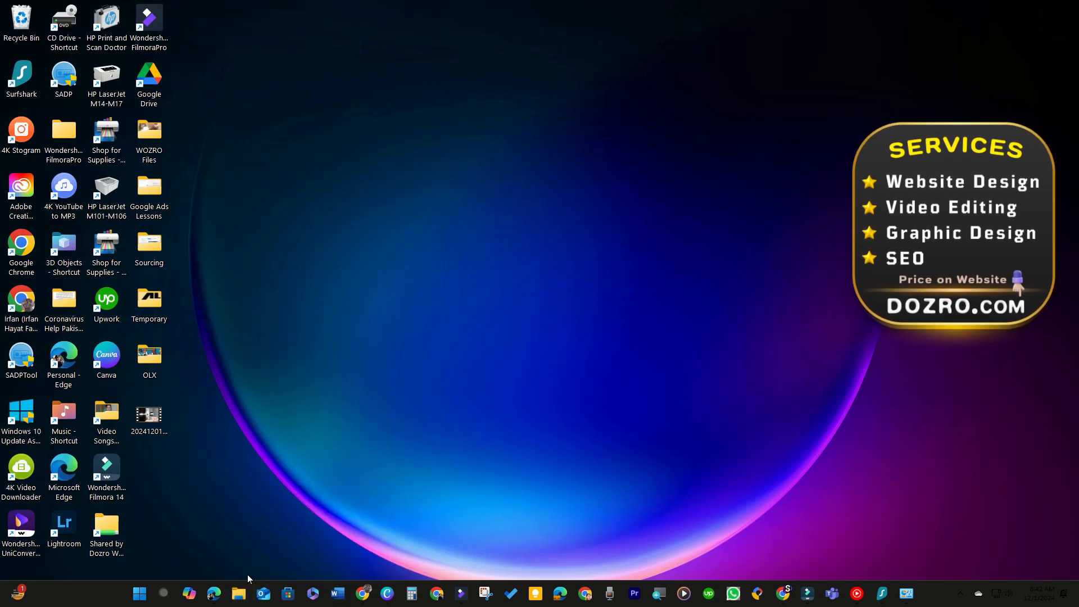
- Launch a new File Explorer window from the taskbar icon, opening on Home
click(237, 592)
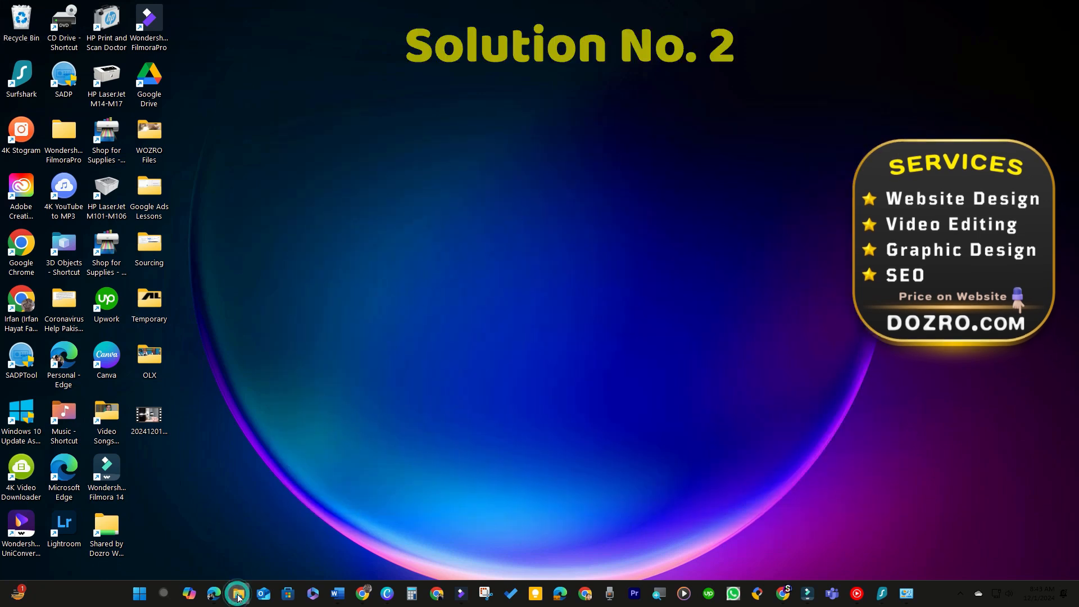
click(237, 592)
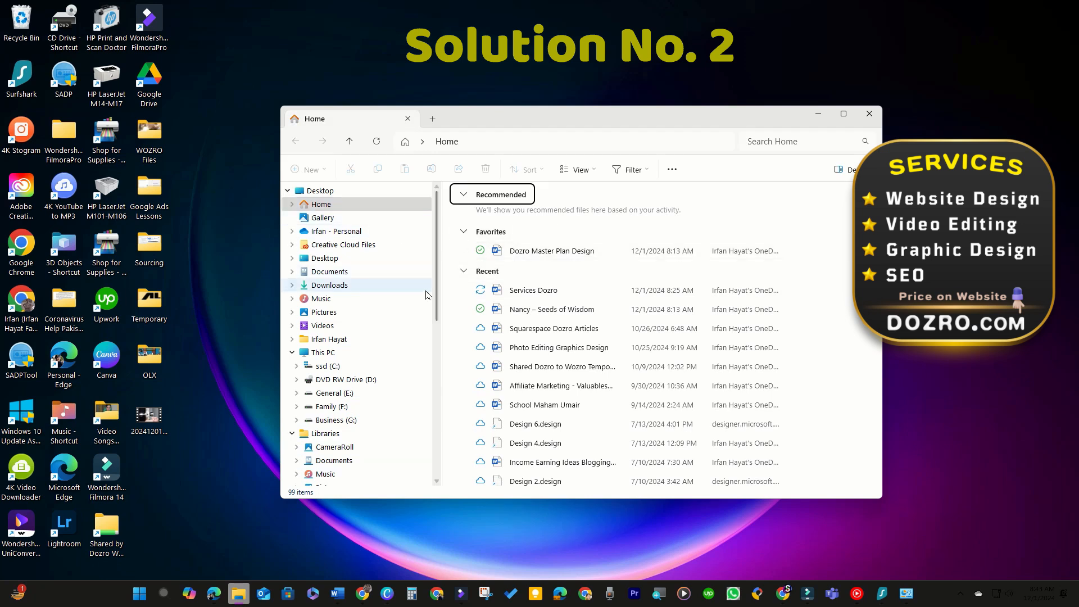
- Maximize the new File Explorer window and scroll down the navigation pane
click(842, 114)
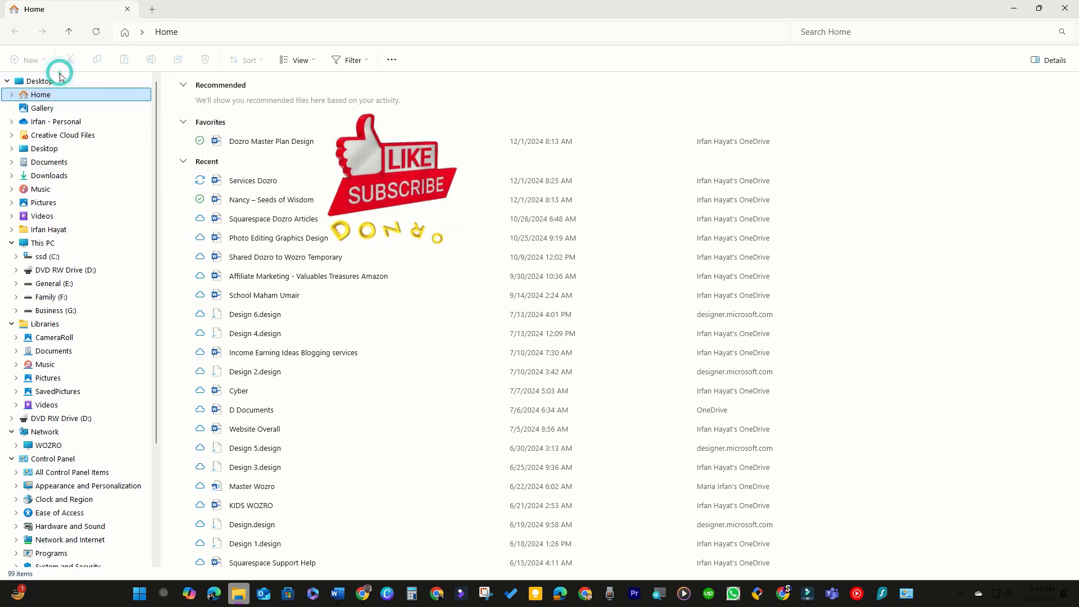
scroll(down, 3)
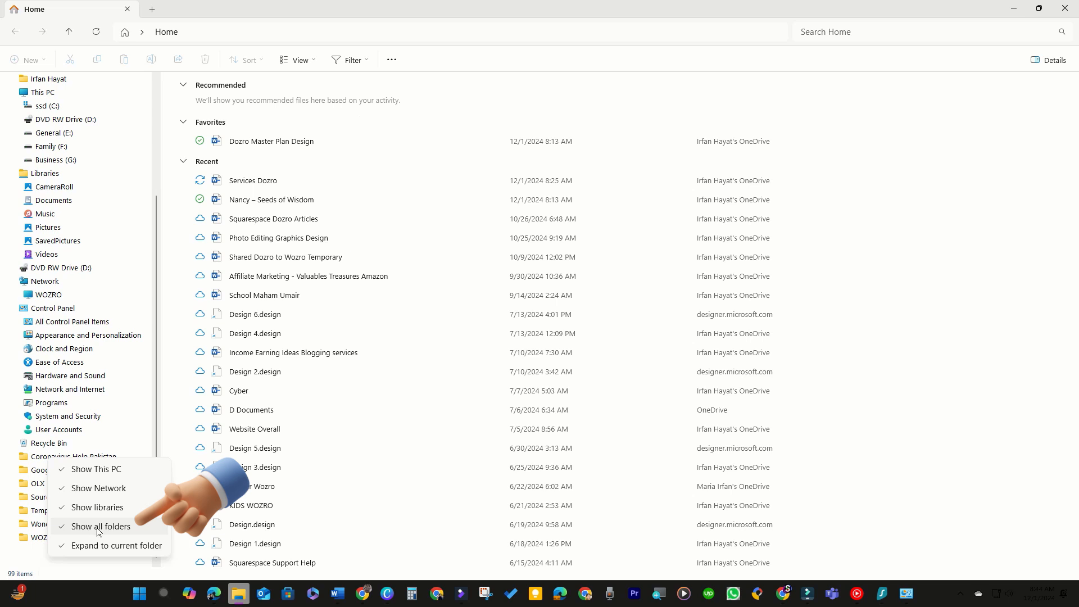
- Uncheck 'Show all folders' in the navigation pane's context menu
click(101, 526)
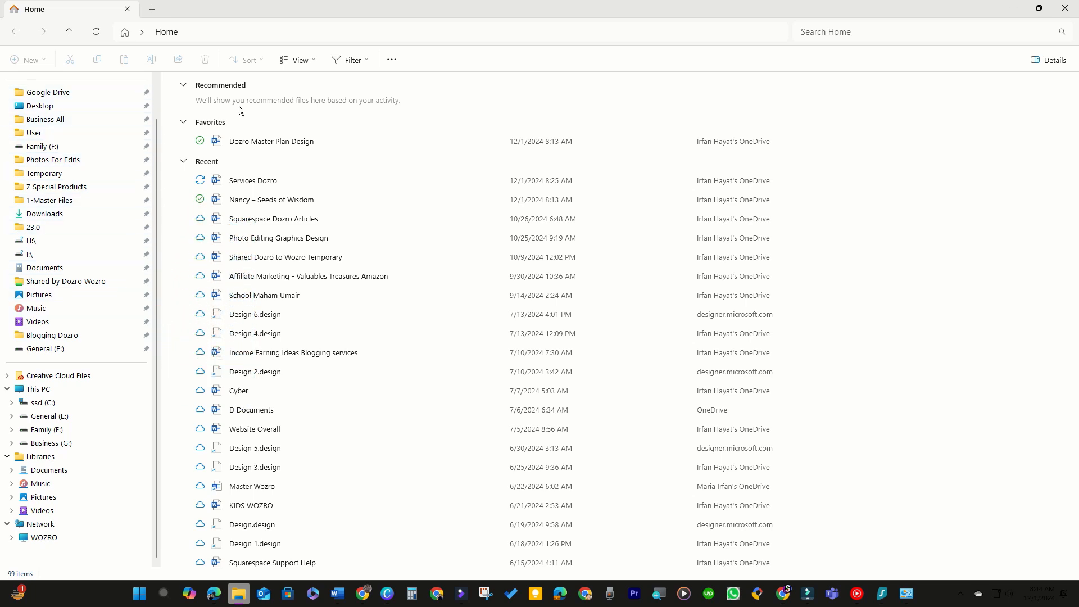
mouse_move(1065, 9)
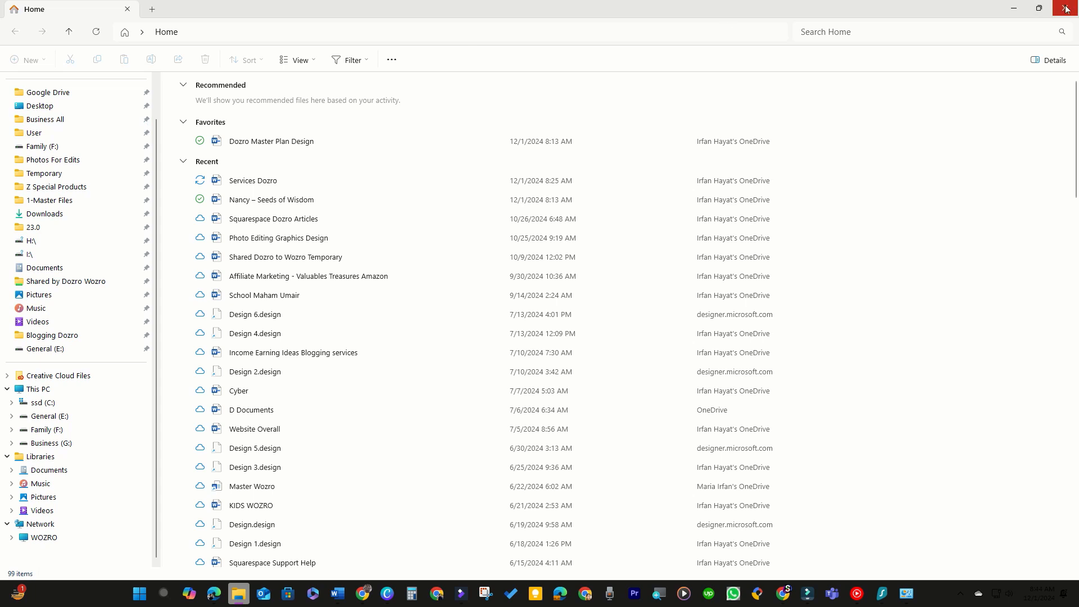